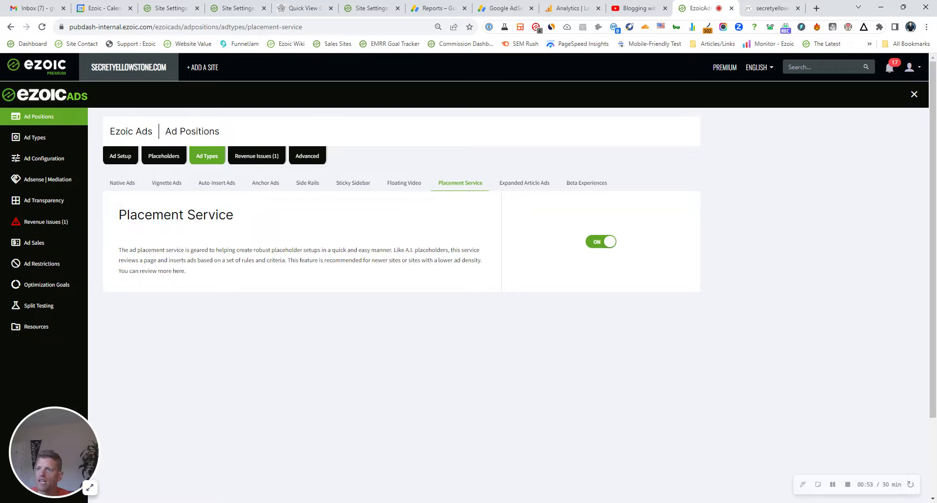
mouse_move(193, 152)
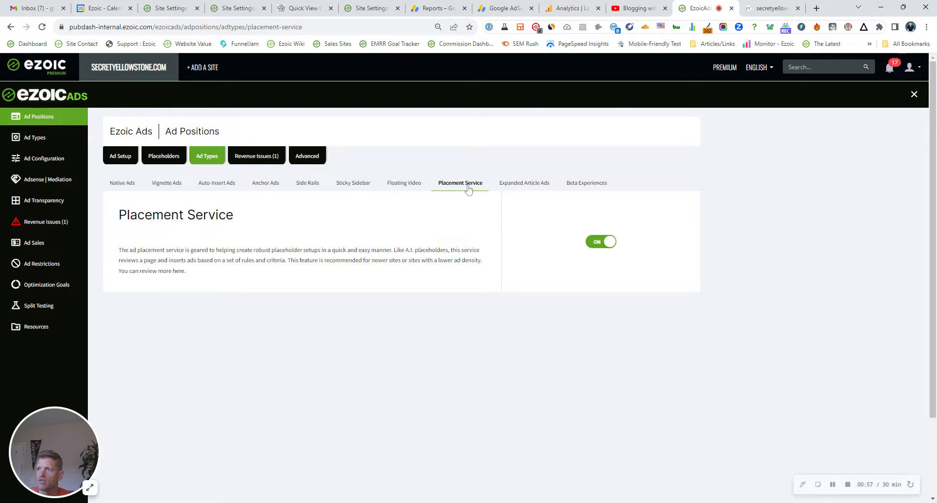
mouse_move(606, 271)
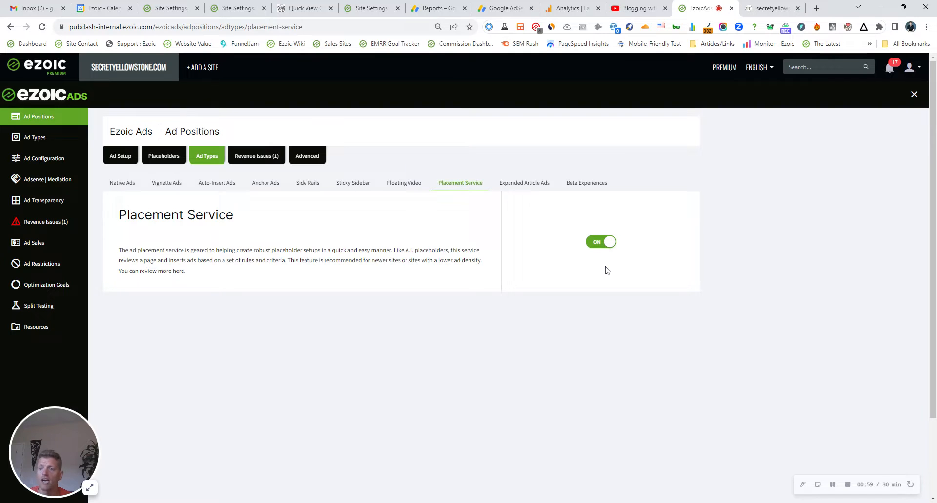
mouse_move(555, 222)
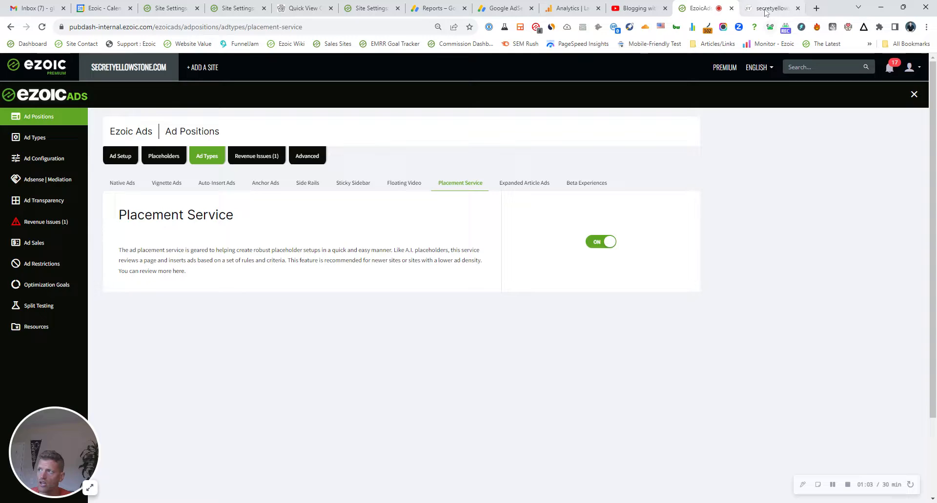
Switch to the secretyellowstone.com tab showing the gen_top_of_page placeholder and extension panel.
left_click(770, 8)
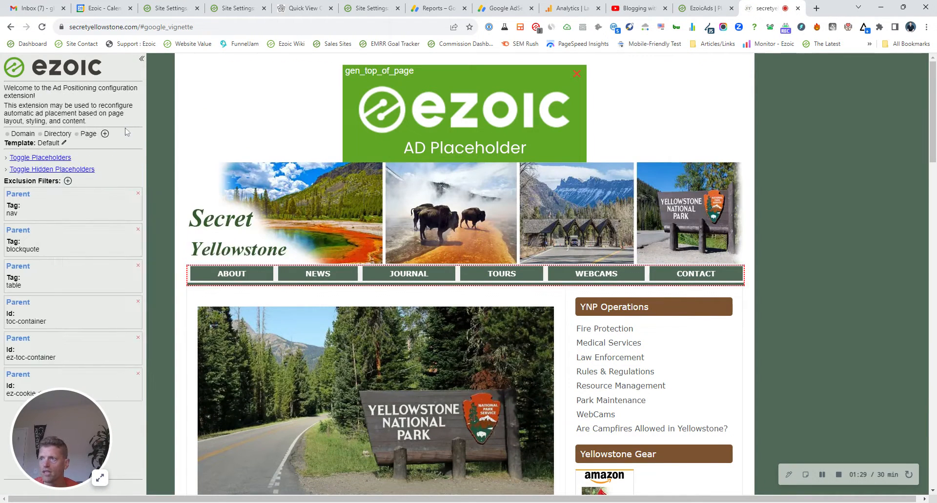
mouse_move(103, 203)
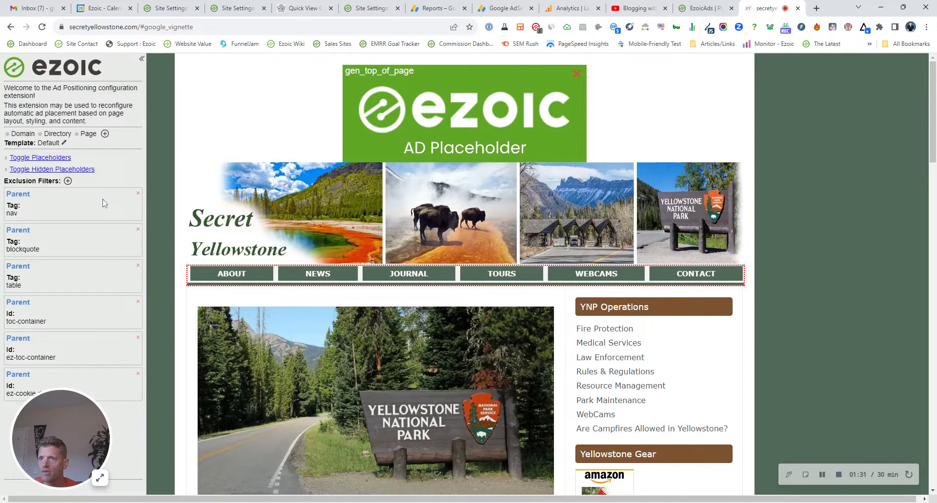
mouse_move(405, 108)
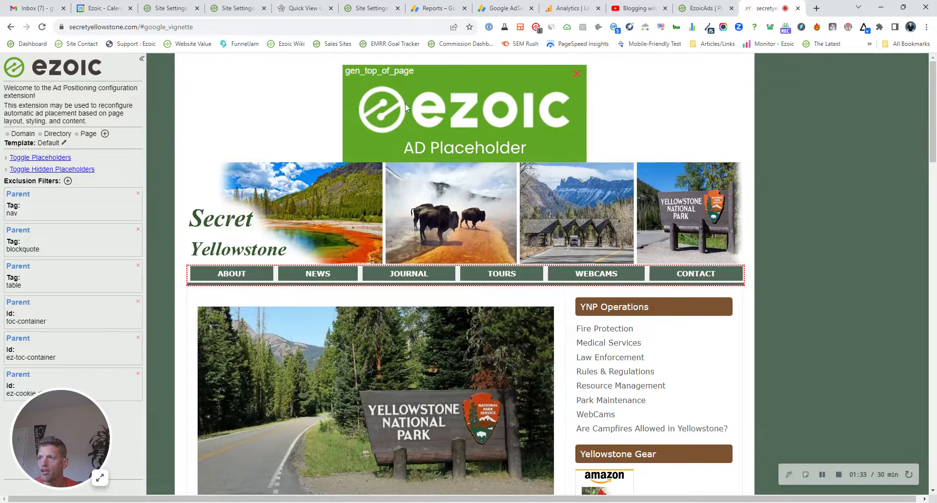
mouse_move(375, 95)
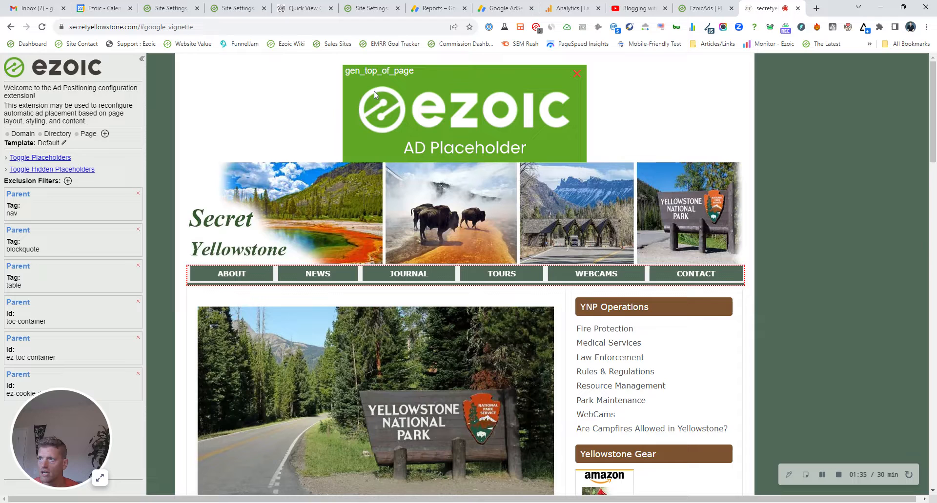
mouse_move(368, 67)
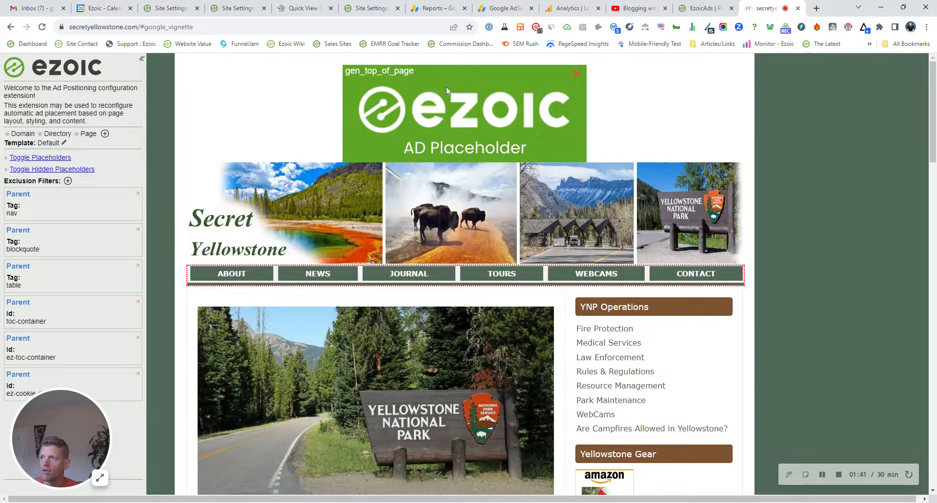
mouse_move(381, 134)
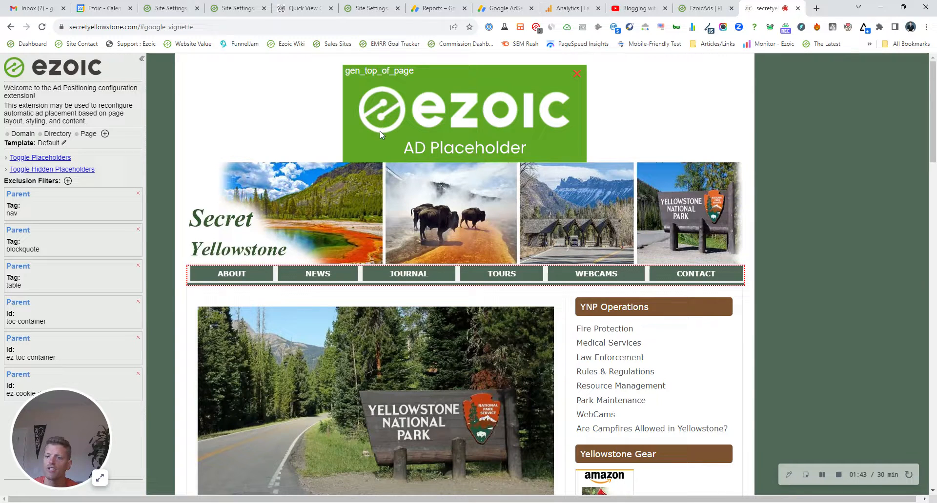
scroll("down", 3)
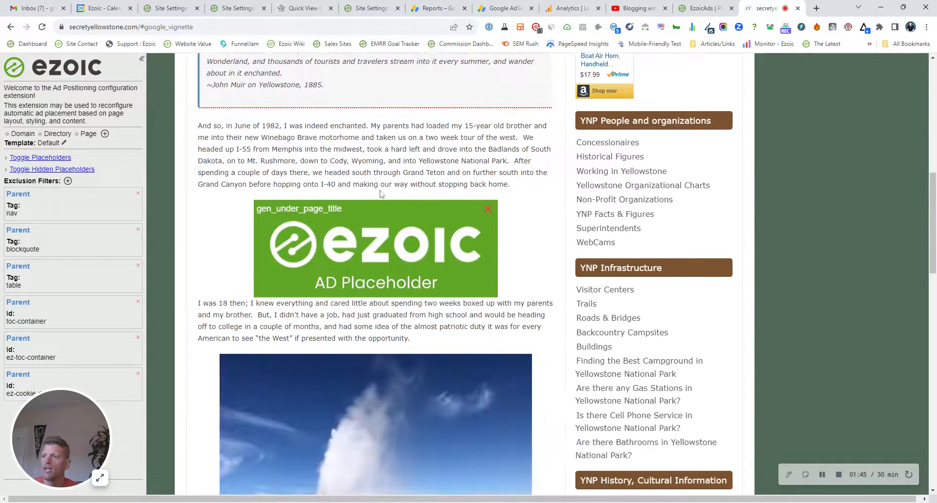
scroll("down", 3)
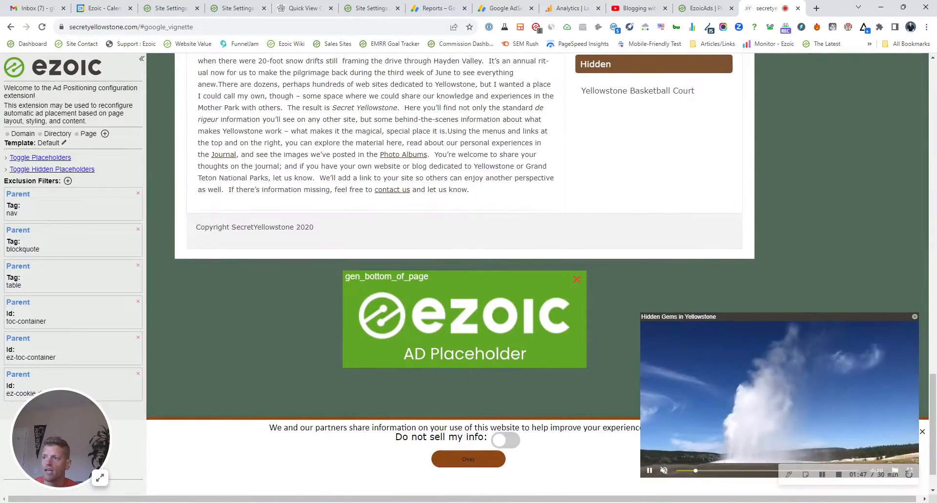
scroll("up", 3)
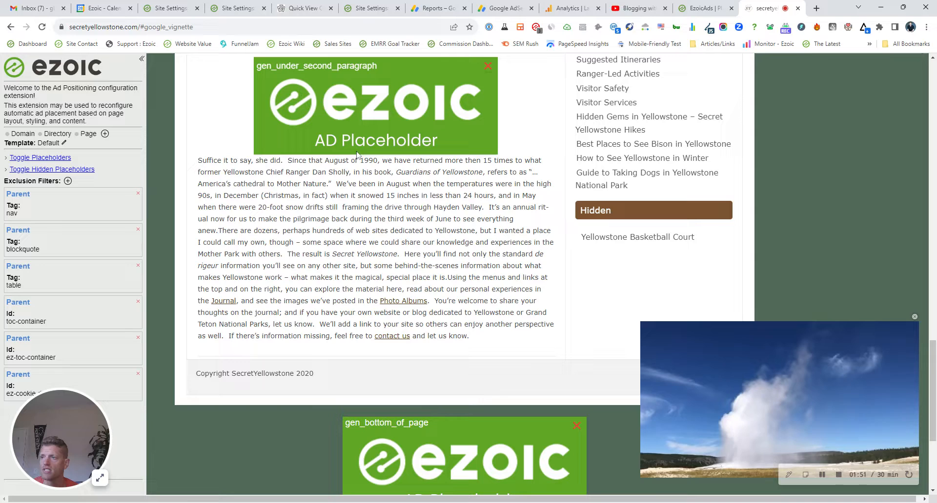
mouse_move(412, 158)
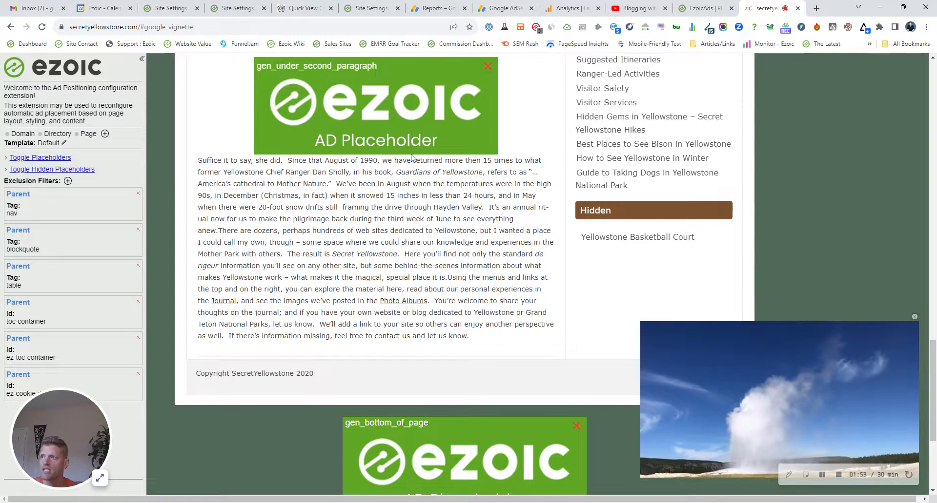
scroll("up", 3)
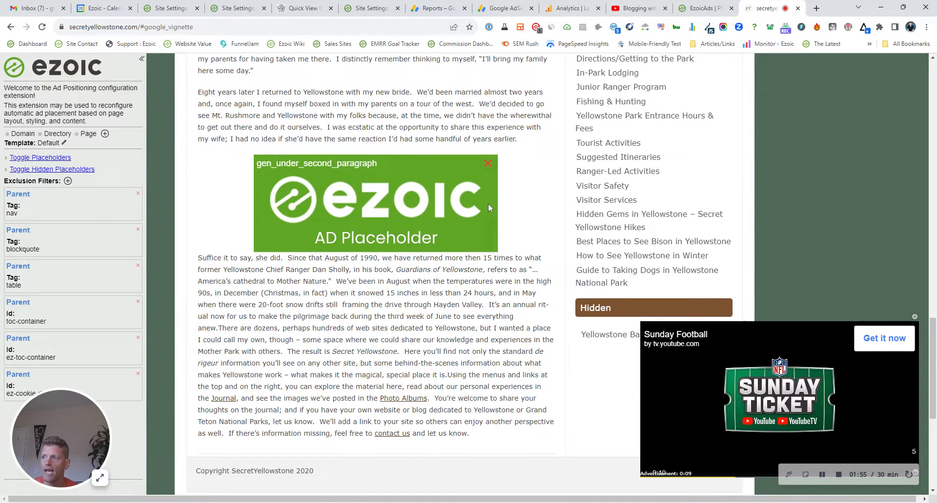
mouse_move(478, 215)
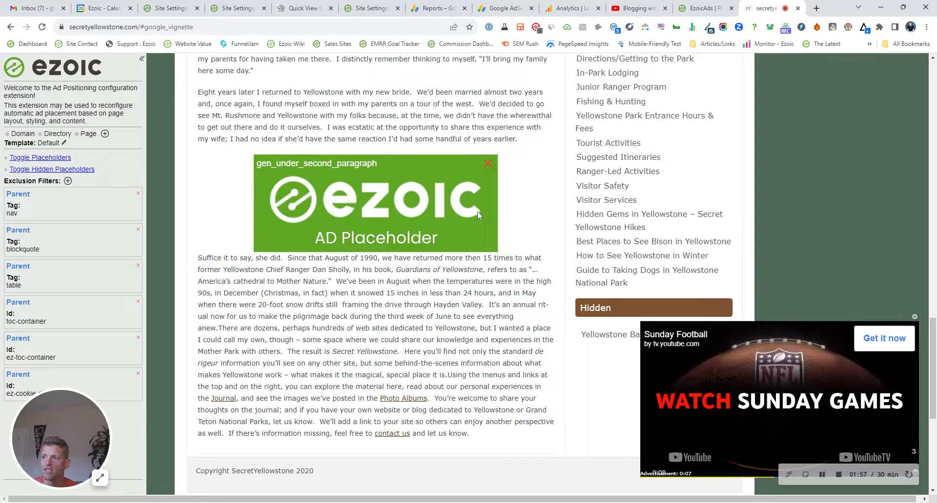
scroll("up", 3)
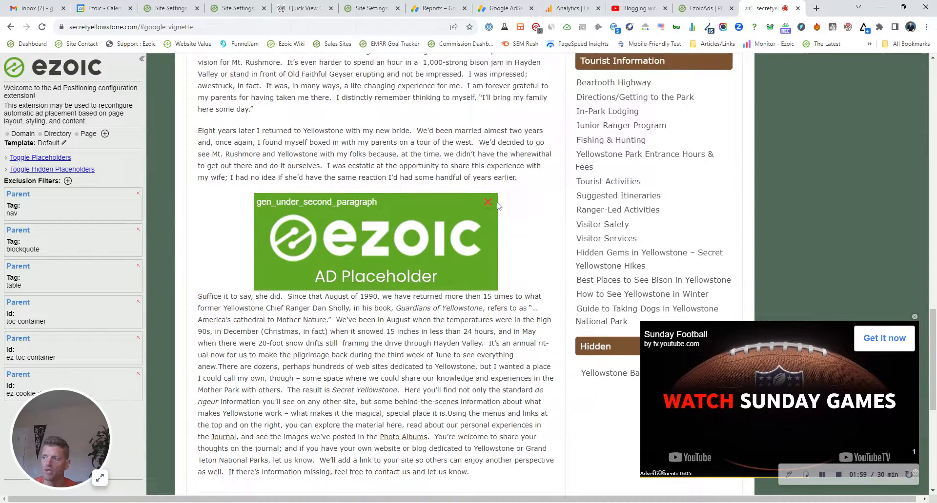
scroll("up", 3)
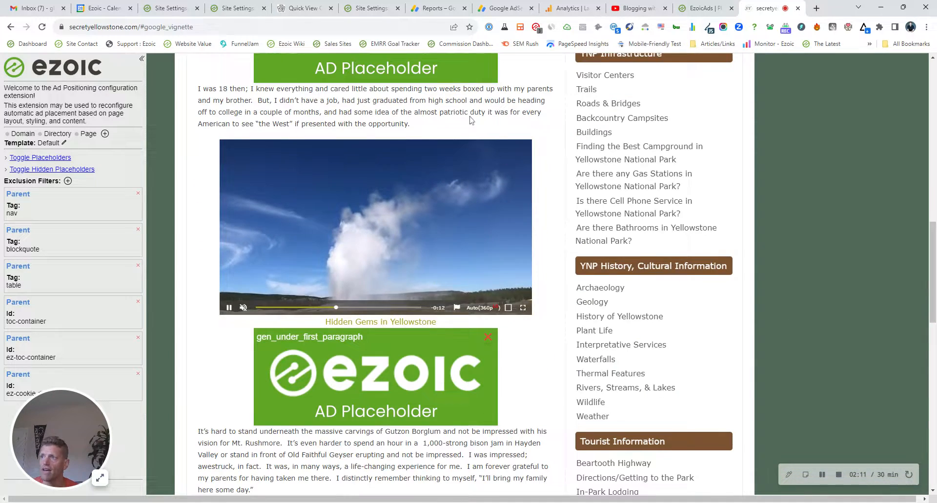
scroll("up", 3)
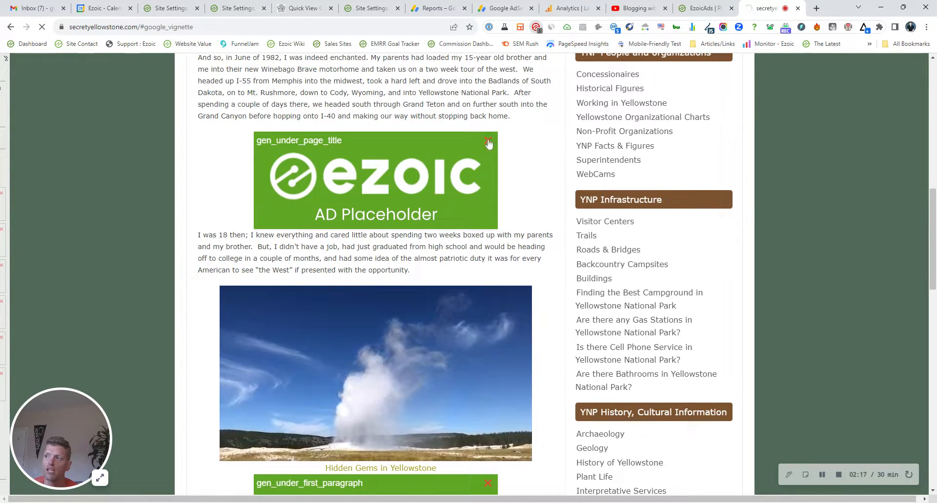
Enable the Ezoic extension's placeholder preview, reload Secret Yellowstone, and scroll back to the top.
left_click(487, 142)
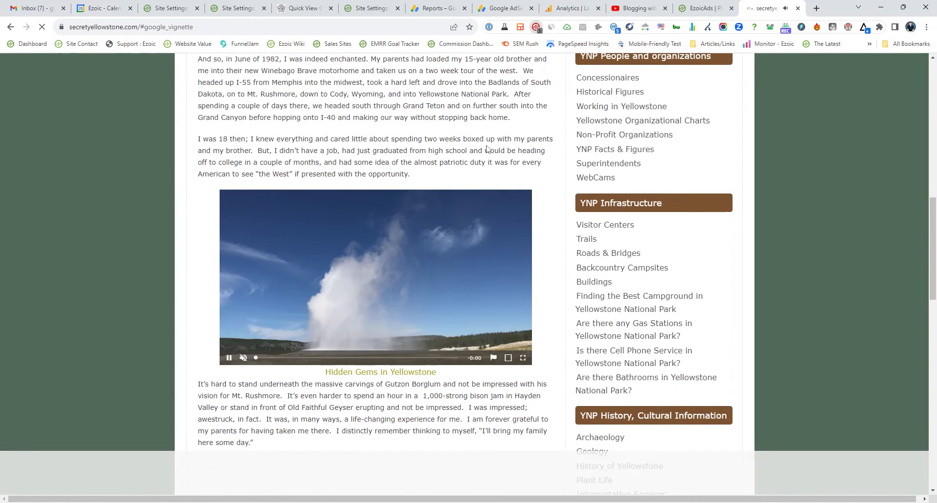
left_click(229, 358)
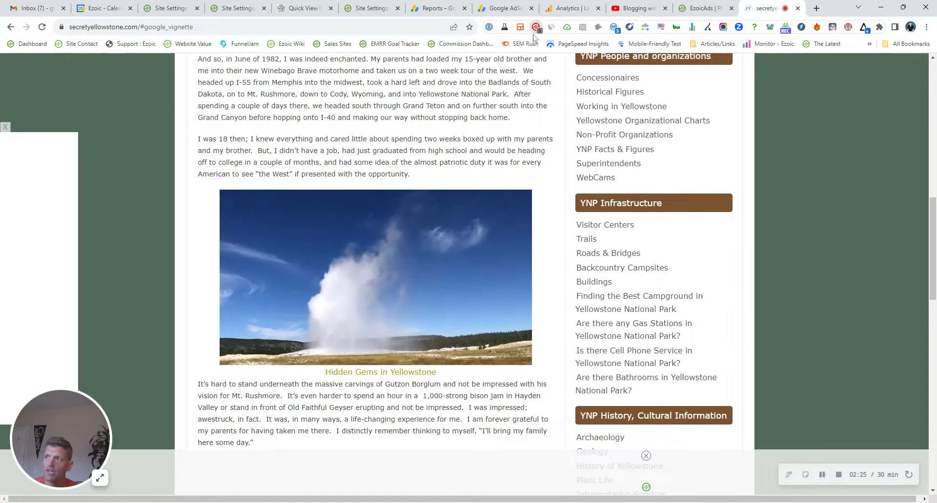
scroll("up", 3)
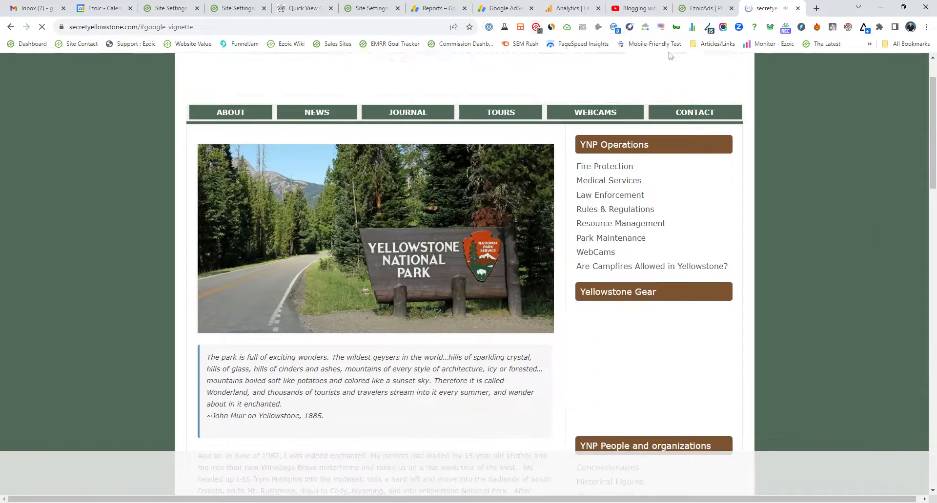
scroll("up", 3)
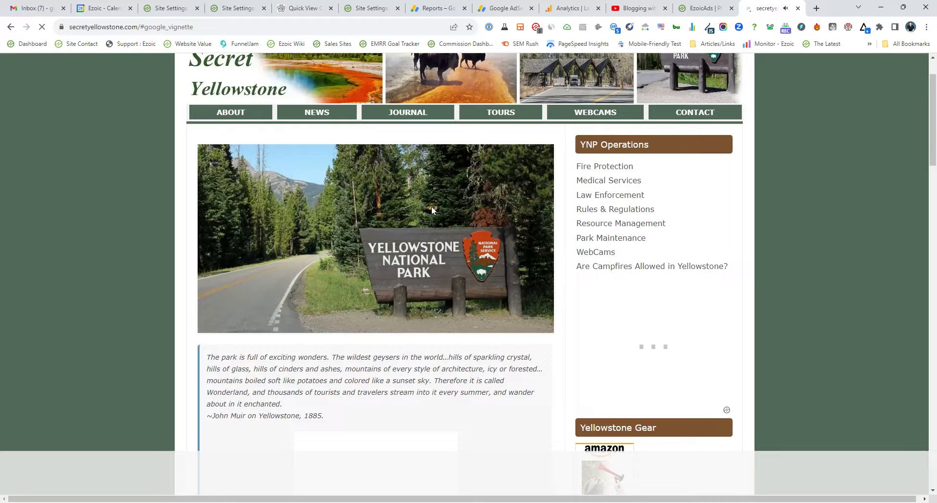
mouse_move(399, 154)
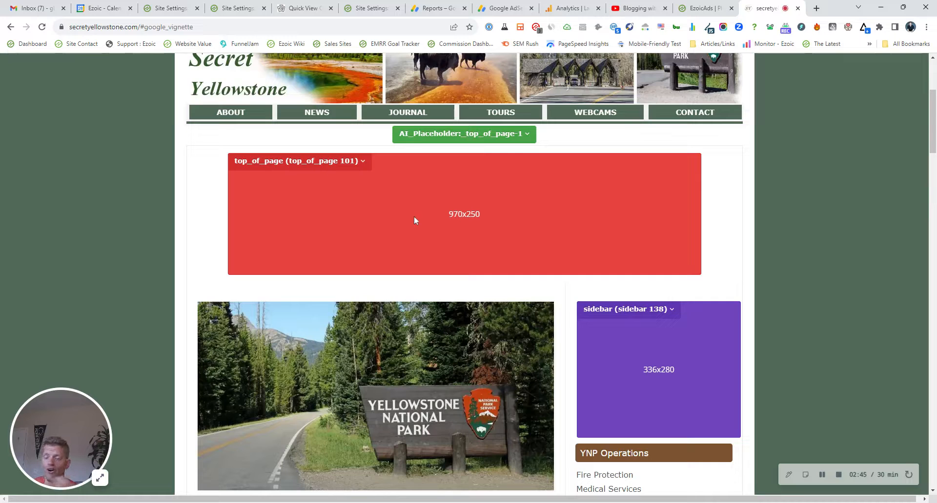
mouse_move(400, 202)
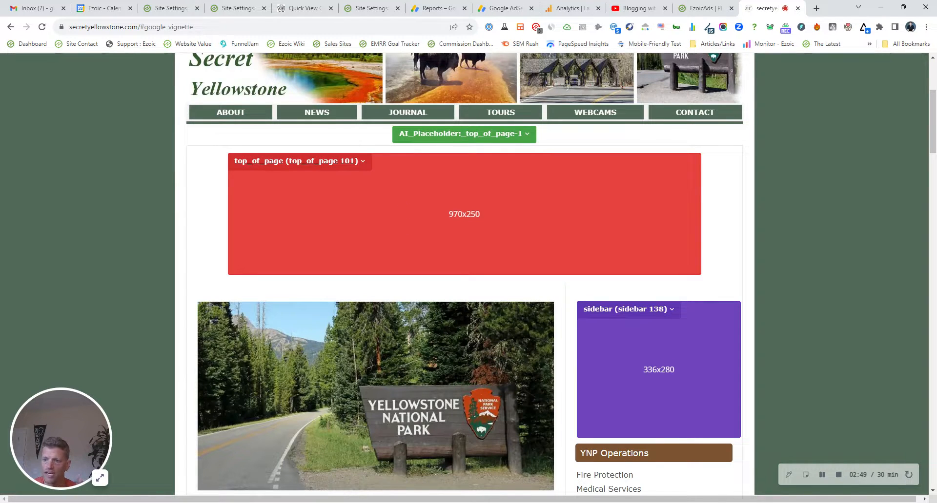
mouse_move(322, 207)
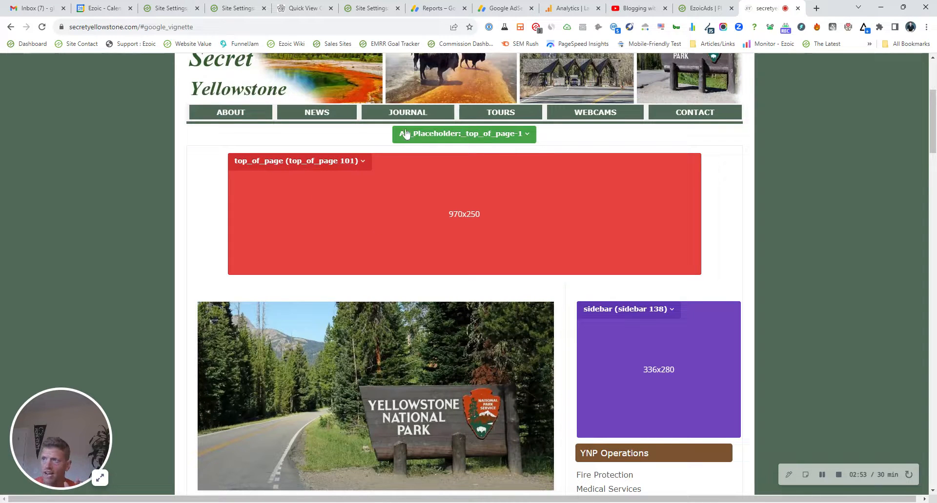
Scroll through top_of_page, sidebar, under_first_paragraph, mid_content and sidebar_floating placeholders, then return to Placement Service settings.
scroll("down", 3)
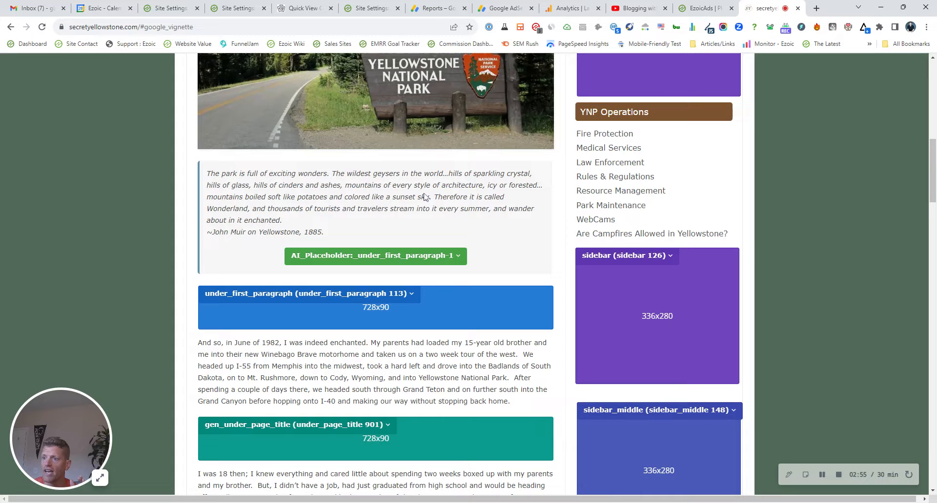
scroll("down", 3)
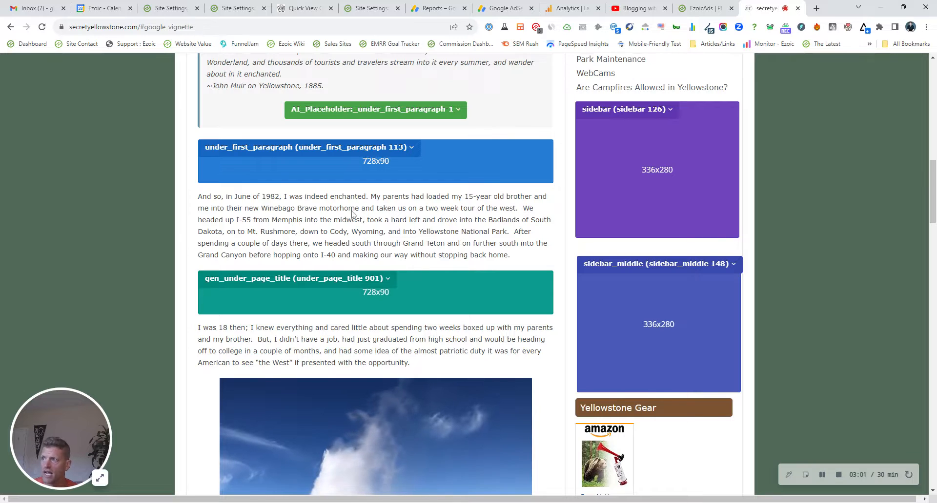
scroll("down", 3)
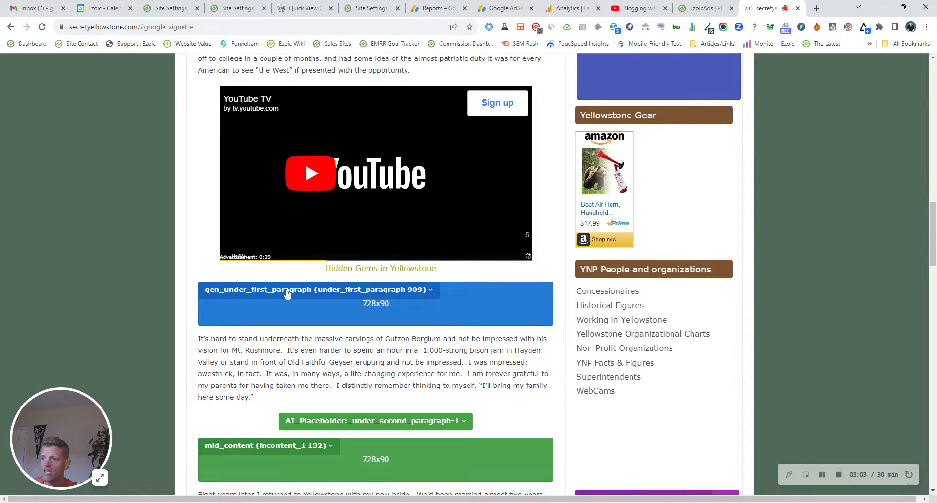
scroll("down", 3)
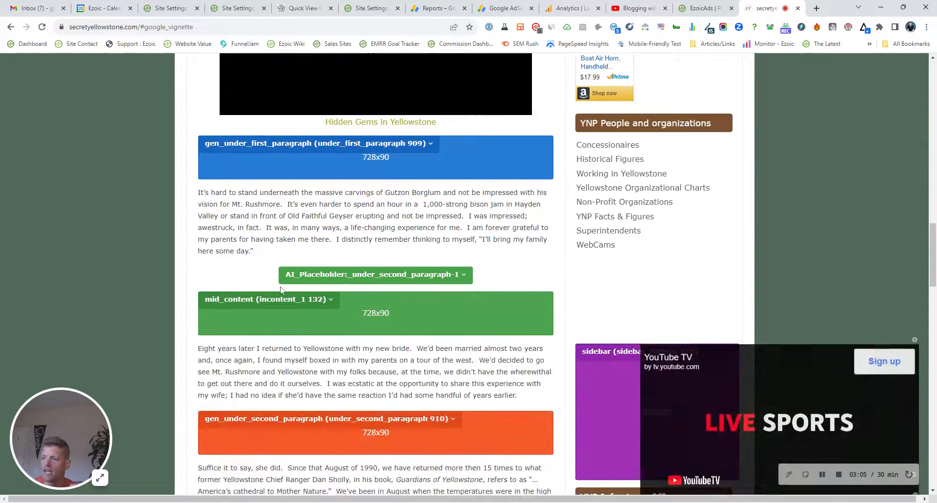
scroll("down", 3)
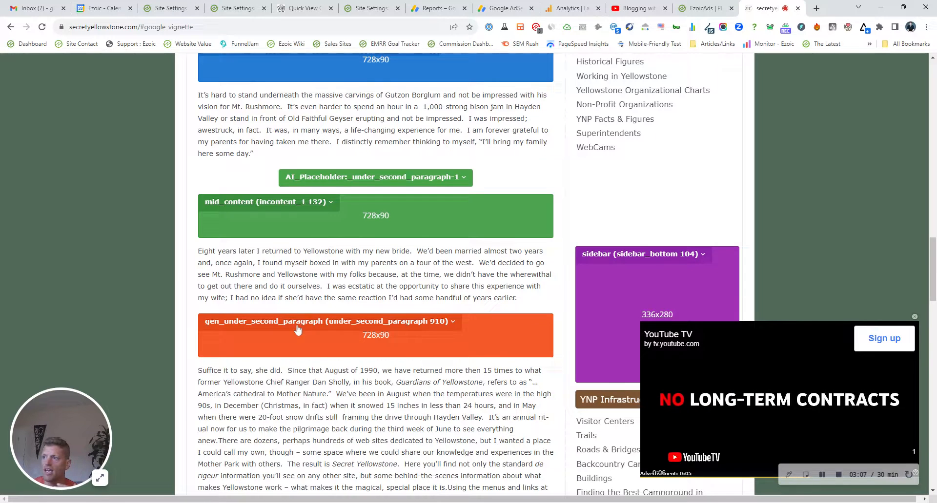
scroll("down", 3)
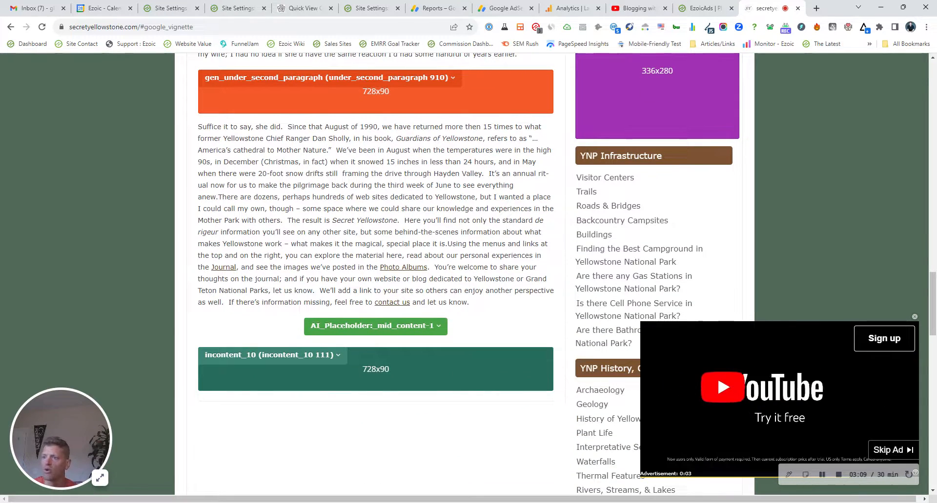
scroll("down", 3)
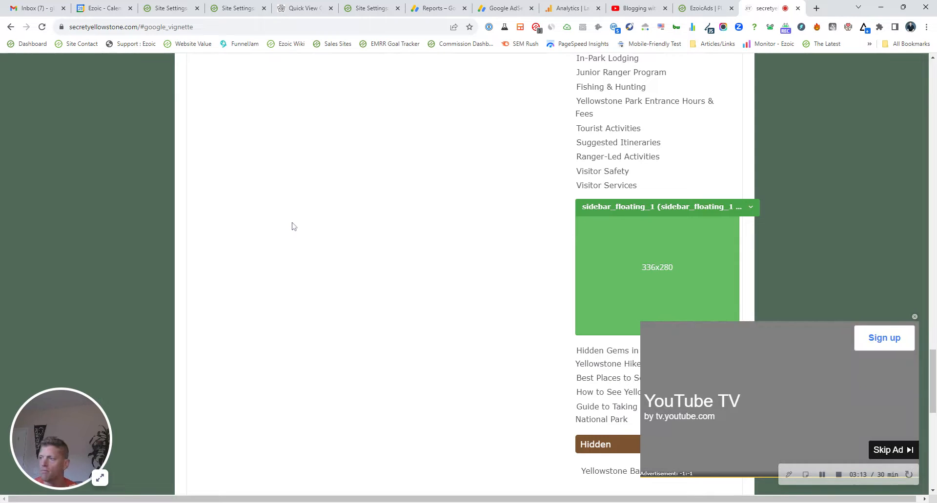
scroll("down", 3)
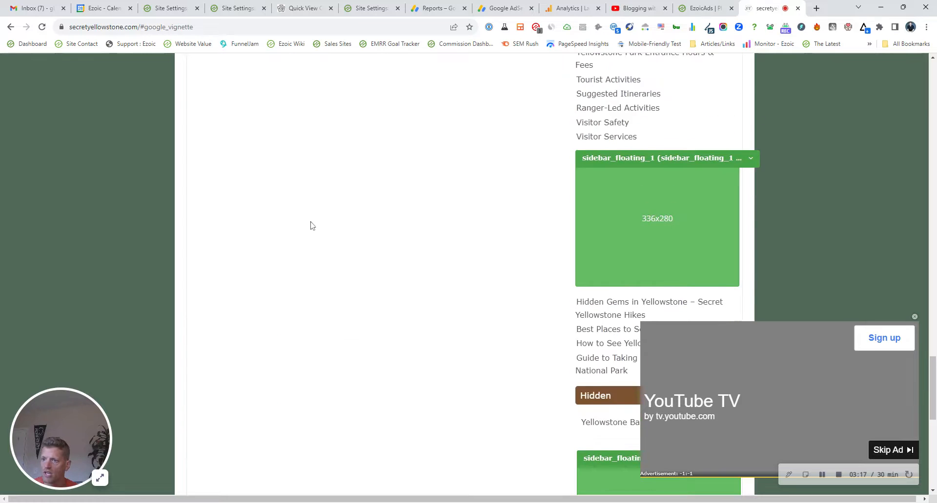
scroll("up", 3)
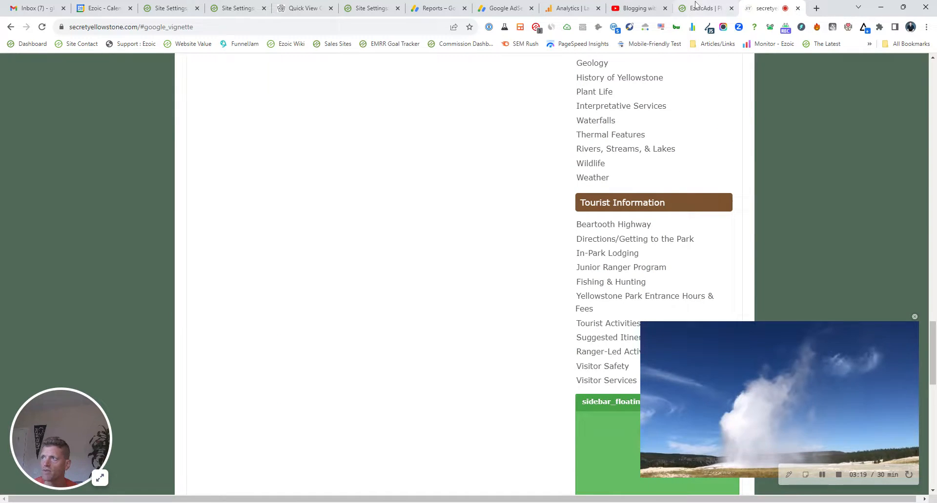
left_click(702, 8)
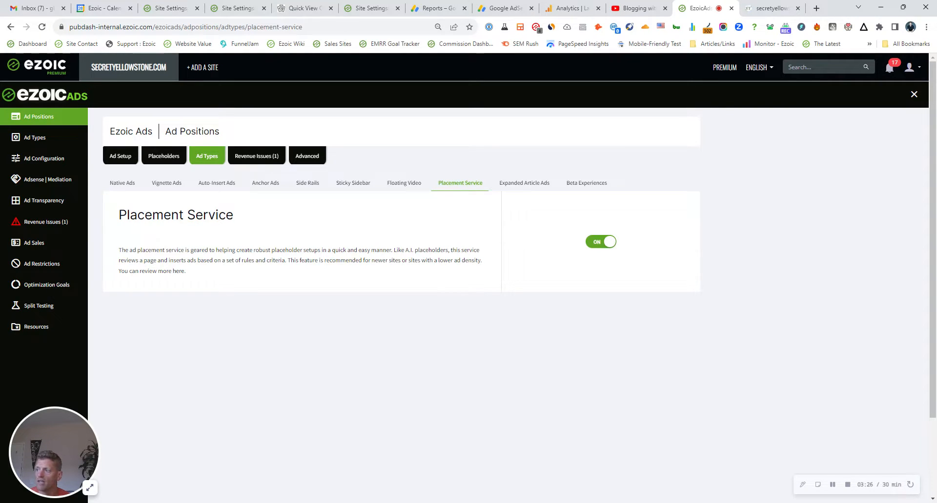
mouse_move(795, 477)
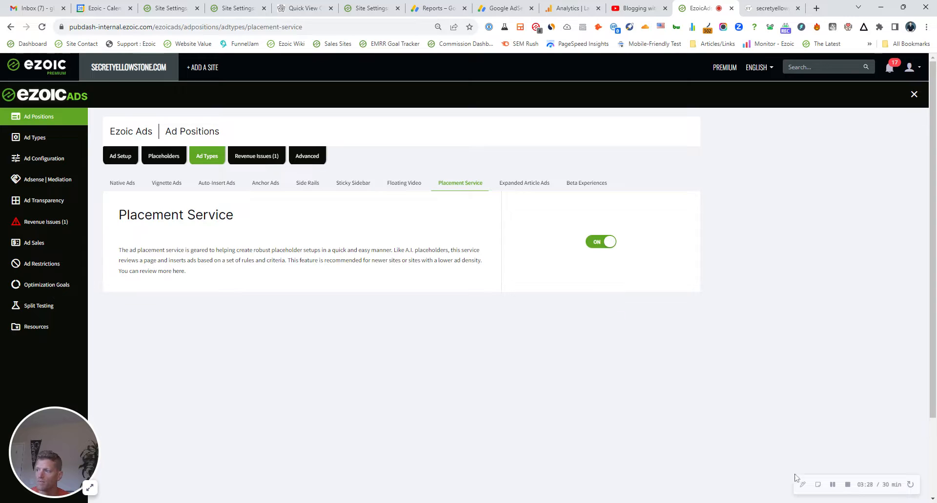